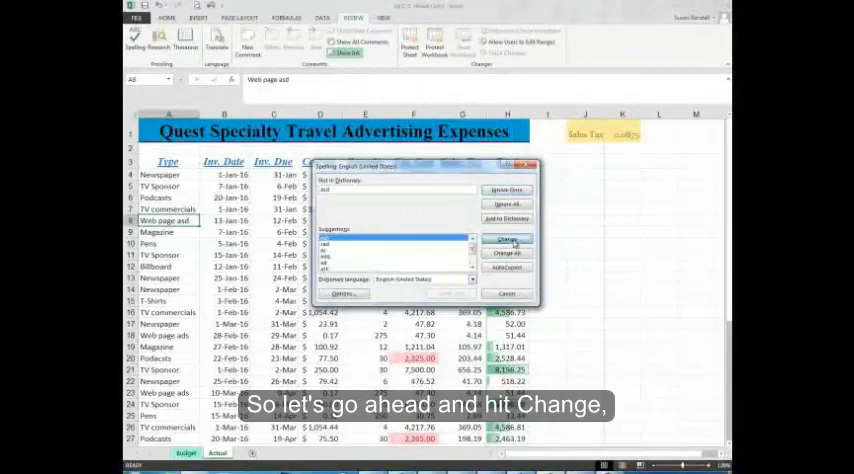
Step: Accept the corrections for Web page ads and Podcasts, then acknowledge the completed spell check
click(506, 239)
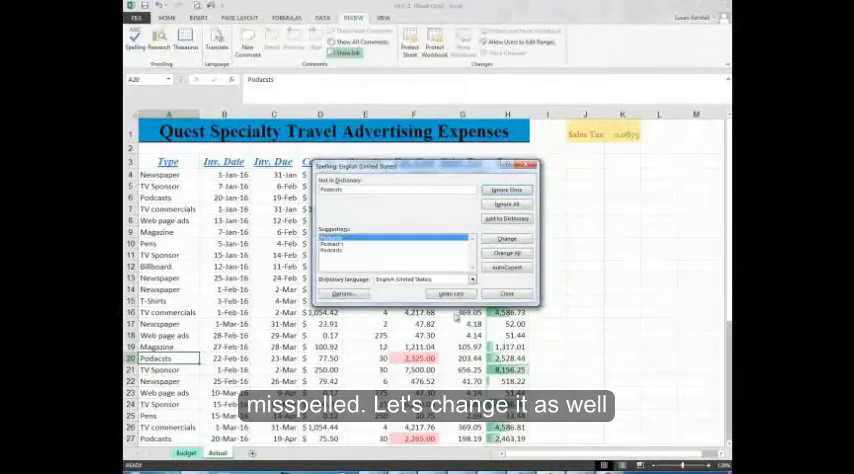
click(506, 238)
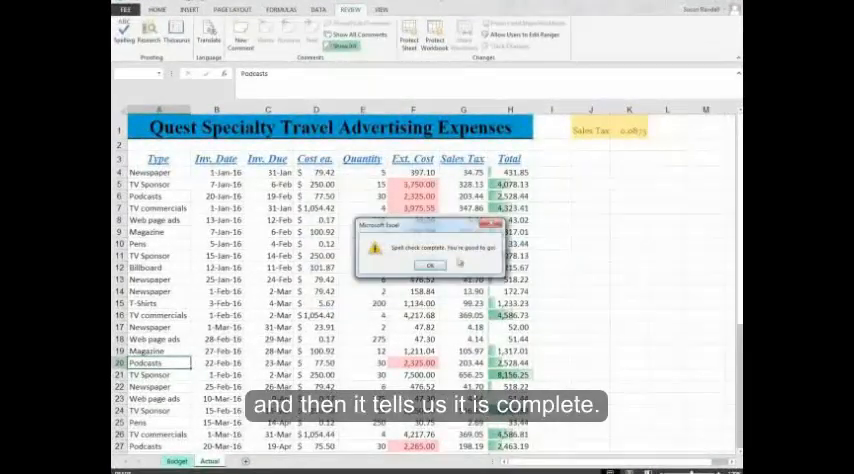
click(431, 265)
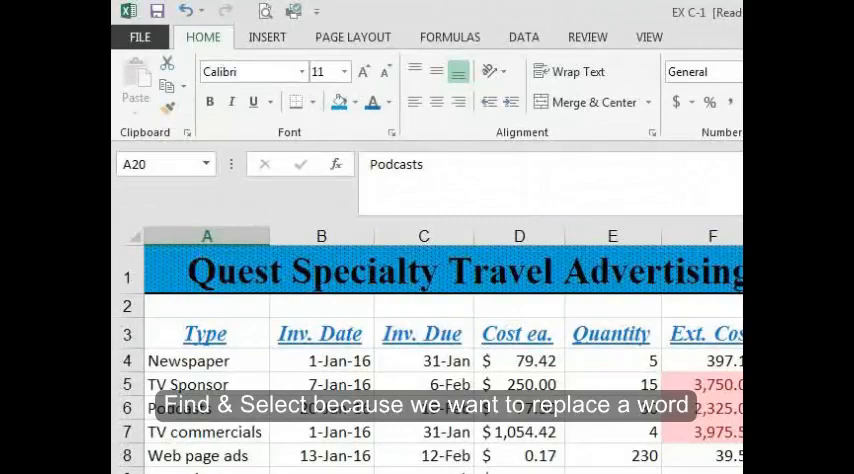
Step: Bring up the Find and Replace dialog on its Replace tab from the Home ribbon
click(643, 95)
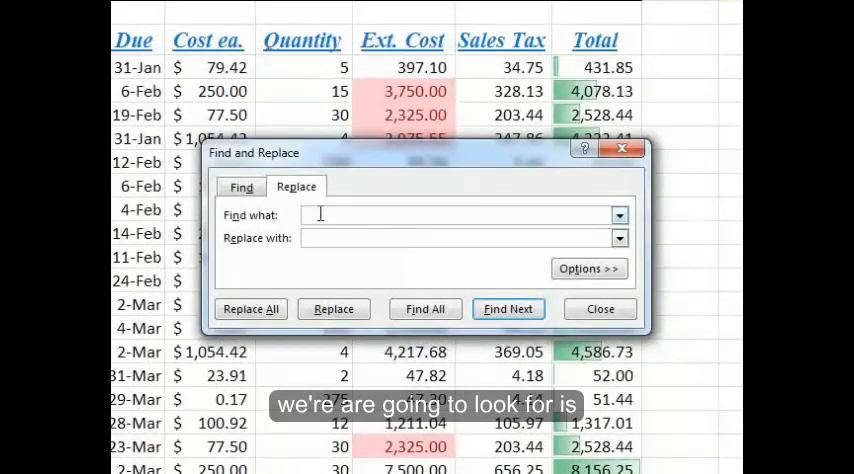
Step: Enter Billboard as the text to find and Sign as its replacement
text(Billboard)
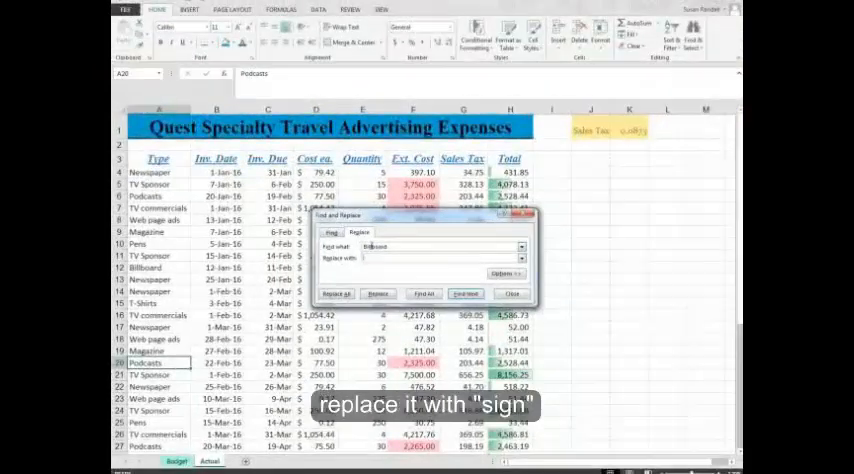
text(Sign)
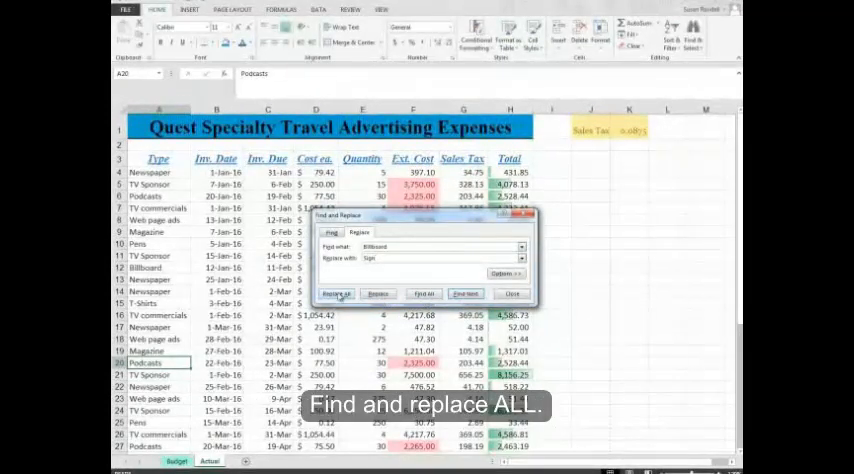
Step: Replace all Billboard entries with Sign (2 replacements), acknowledge the message and close the dialog
click(338, 293)
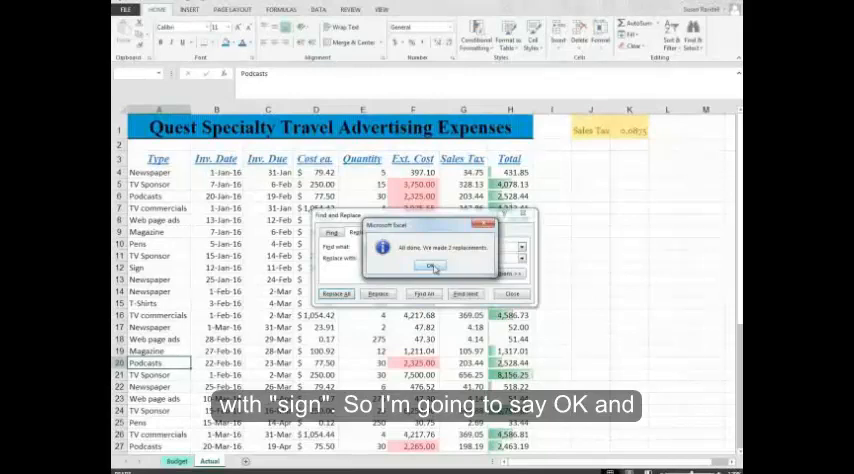
click(428, 266)
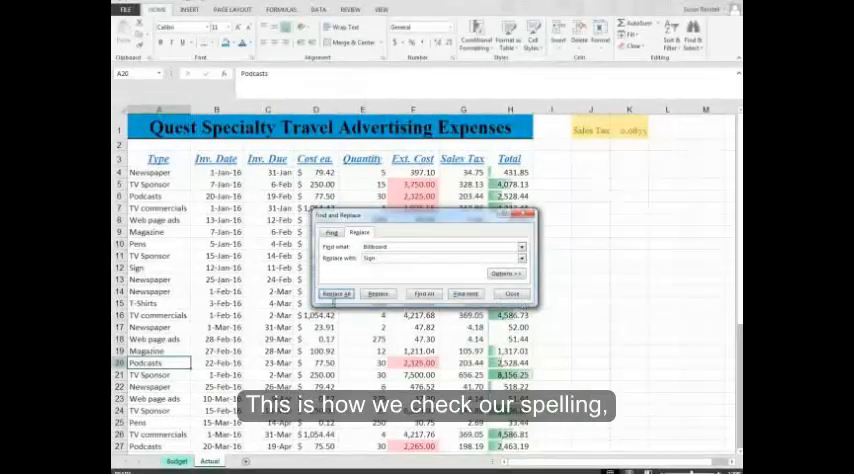
click(338, 293)
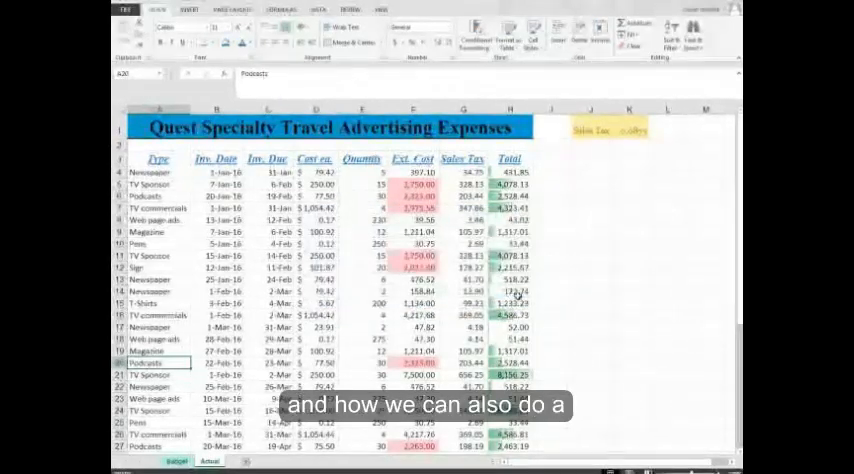